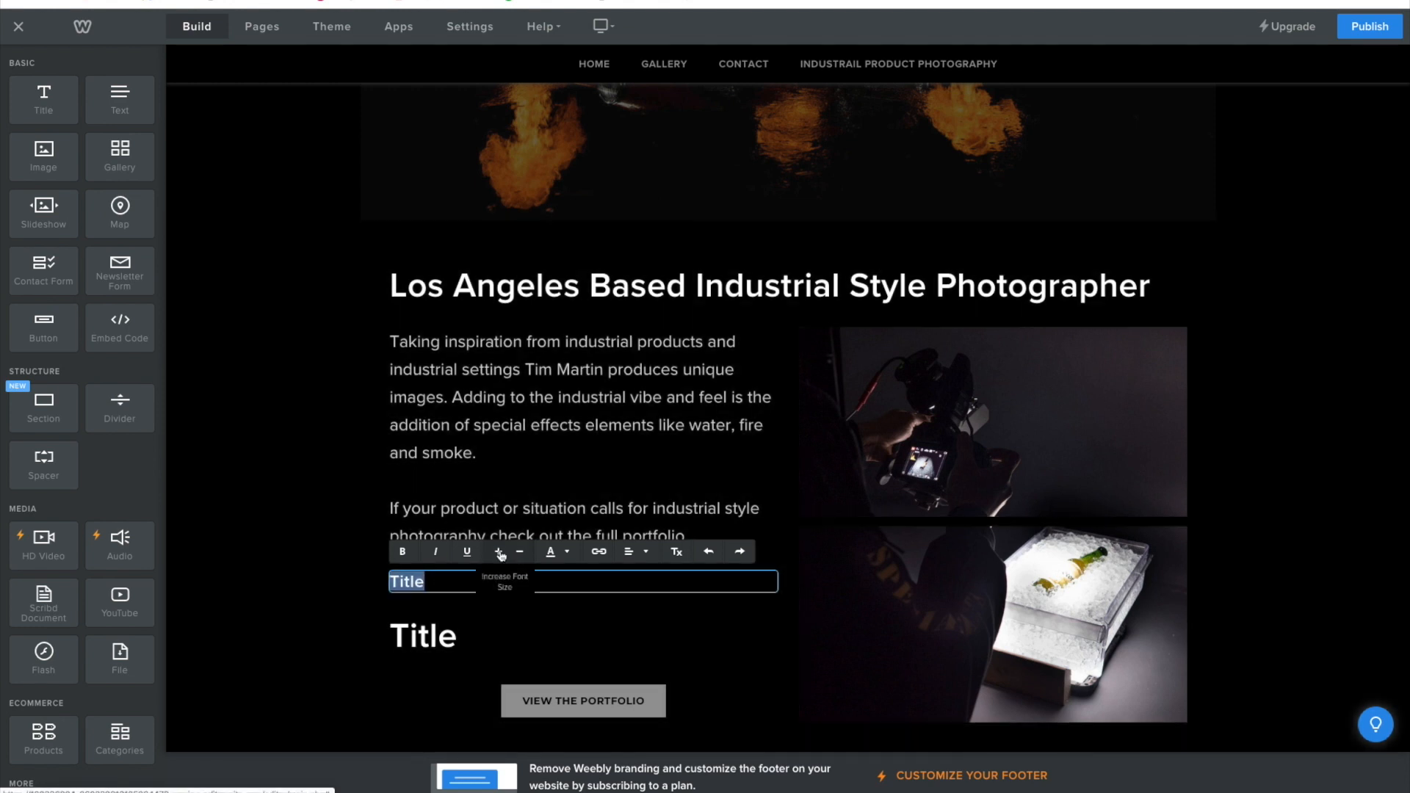
Increase the font size of the upper placeholder Title text one step
click(497, 551)
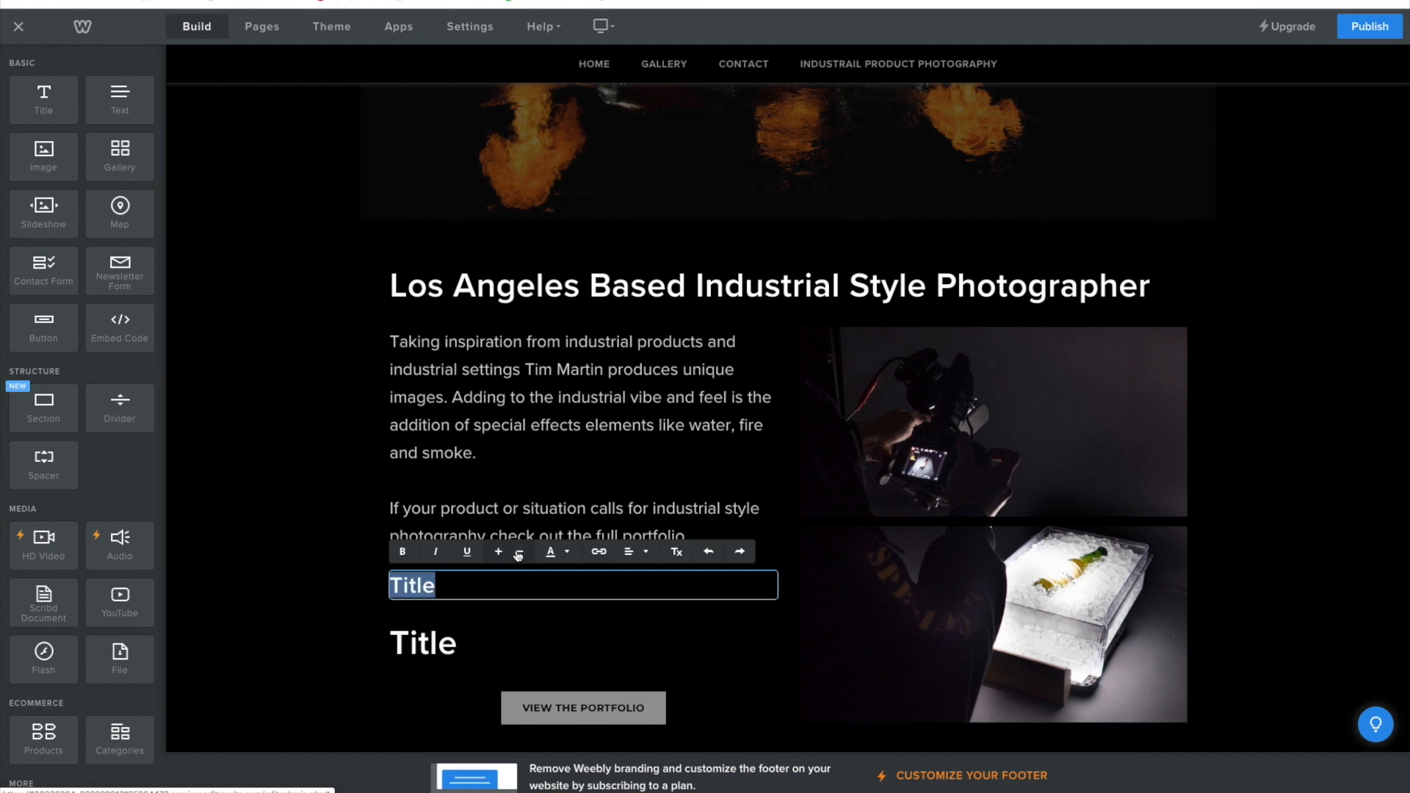